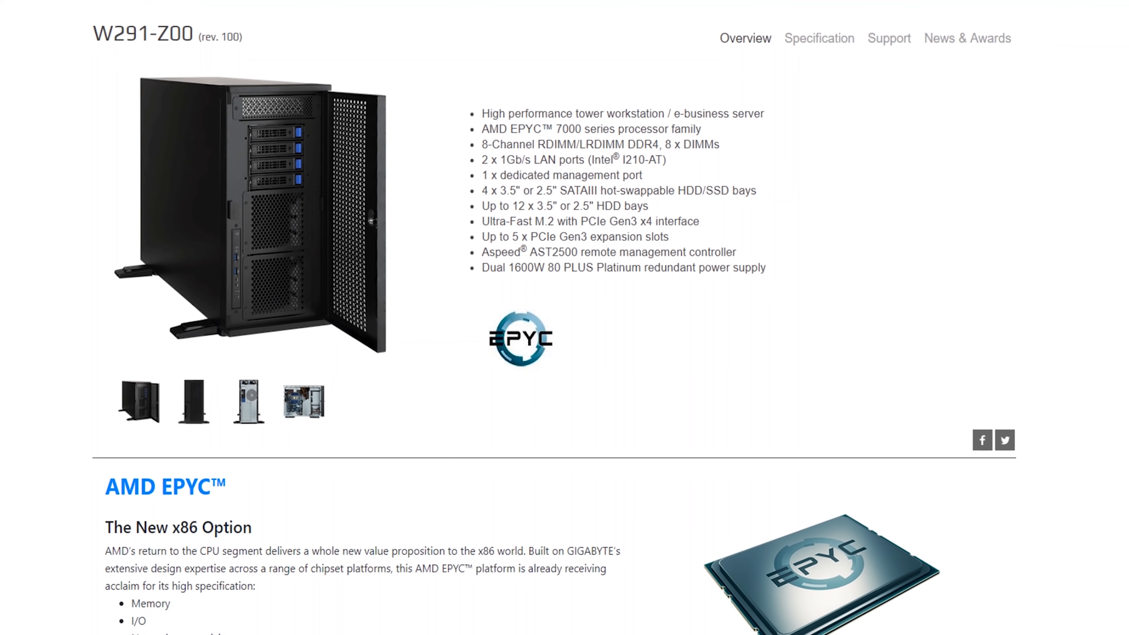
{"action": "scroll", "scroll_direction": "down", "scroll_amount": 3}
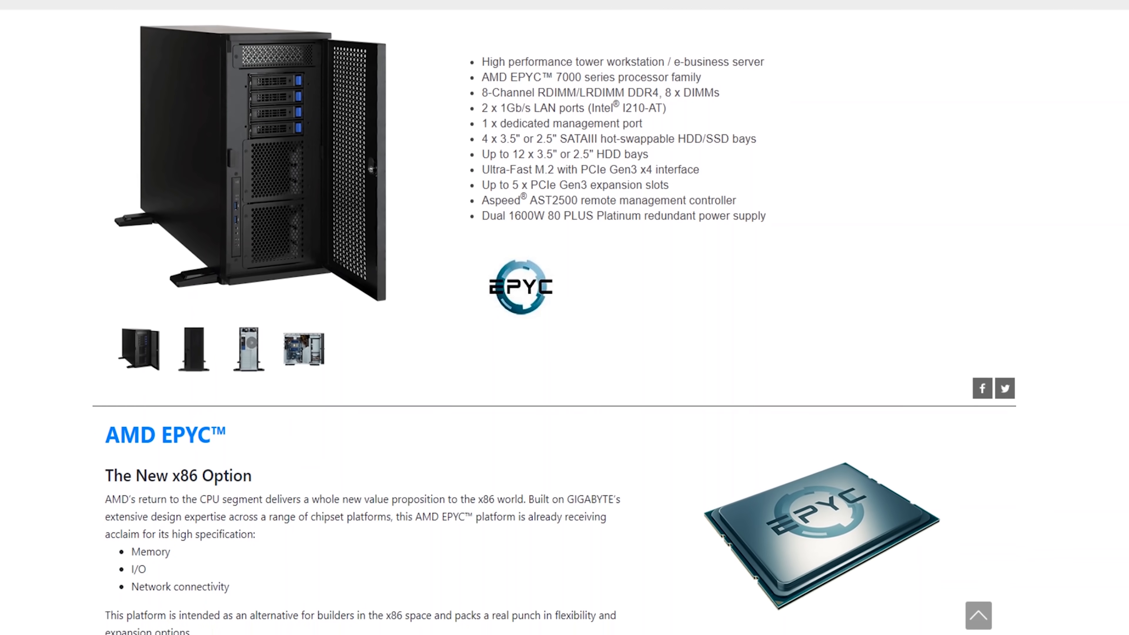
{"action": "scroll", "scroll_direction": "down", "scroll_amount": 3}
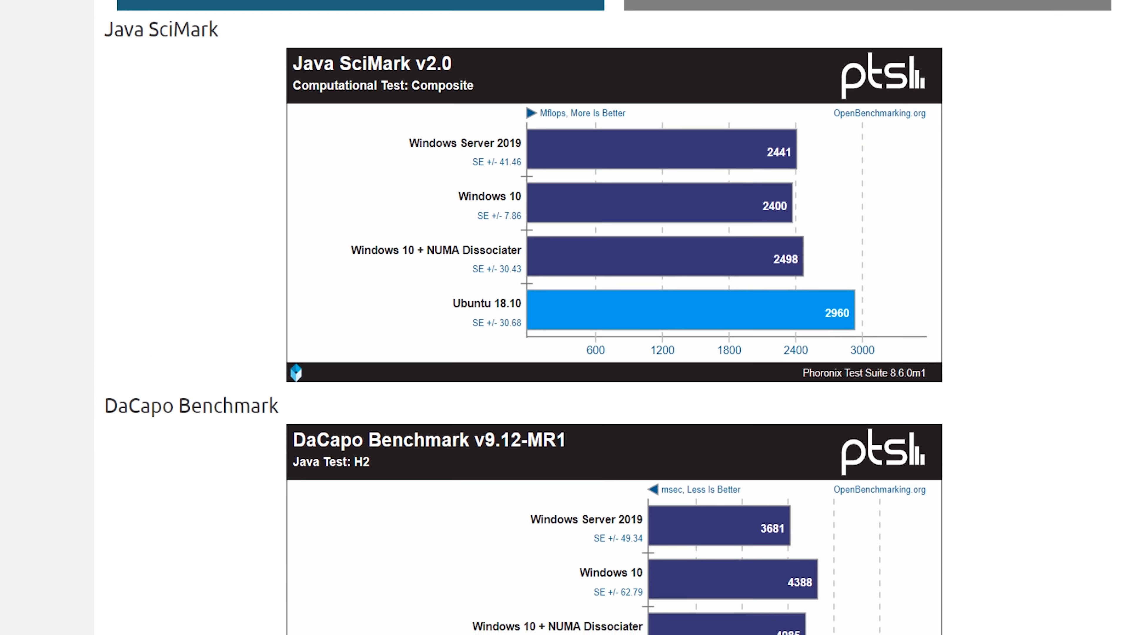
{"action": "scroll", "scroll_direction": "down", "scroll_amount": 3}
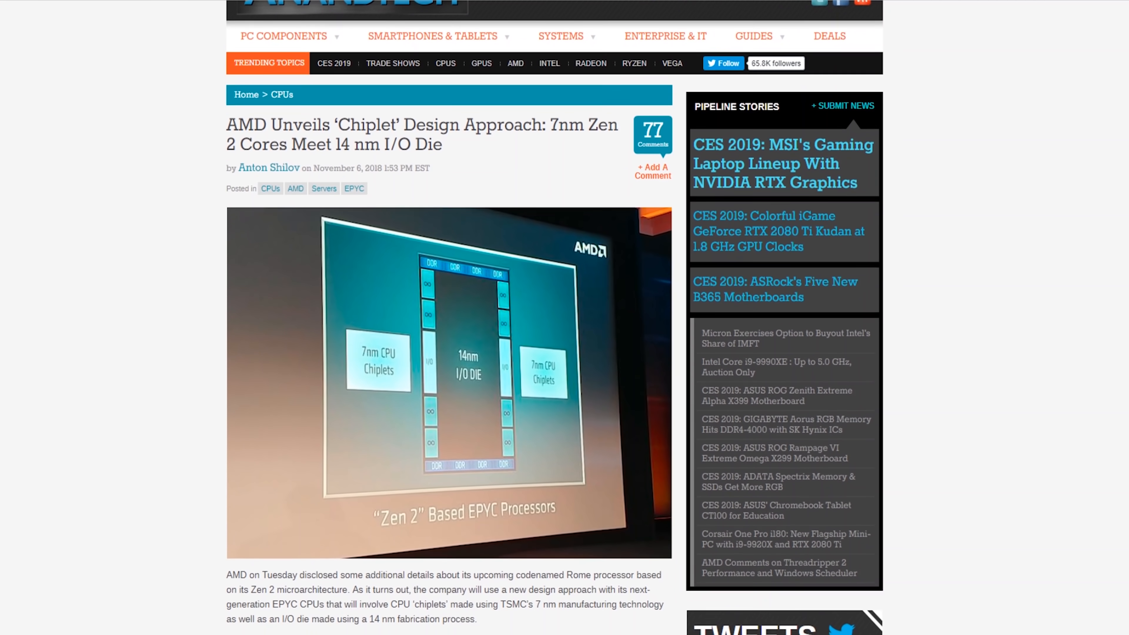
{"action": "scroll", "scroll_direction": "down", "scroll_amount": 3}
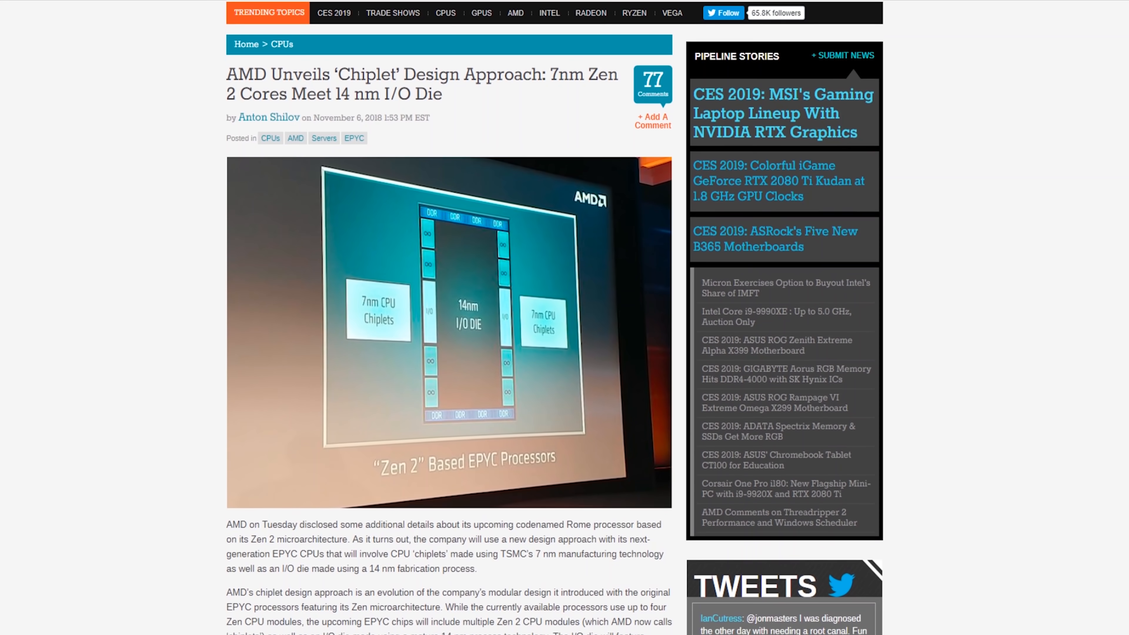
{"action": "scroll", "scroll_direction": "down", "scroll_amount": 3}
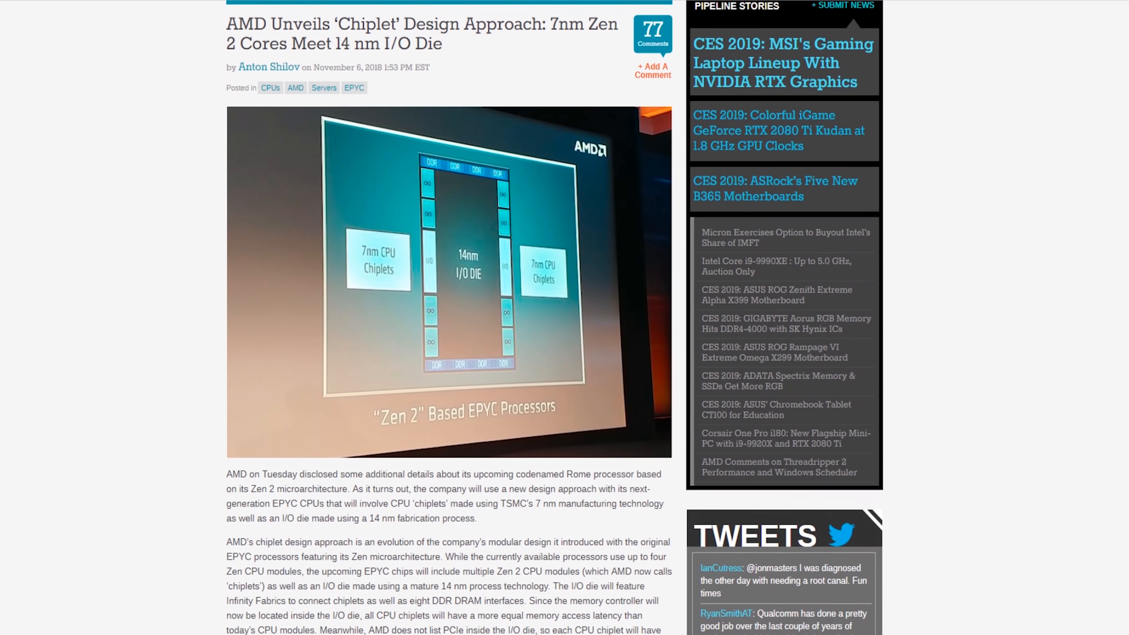
{"action": "scroll", "scroll_direction": "down", "scroll_amount": 3}
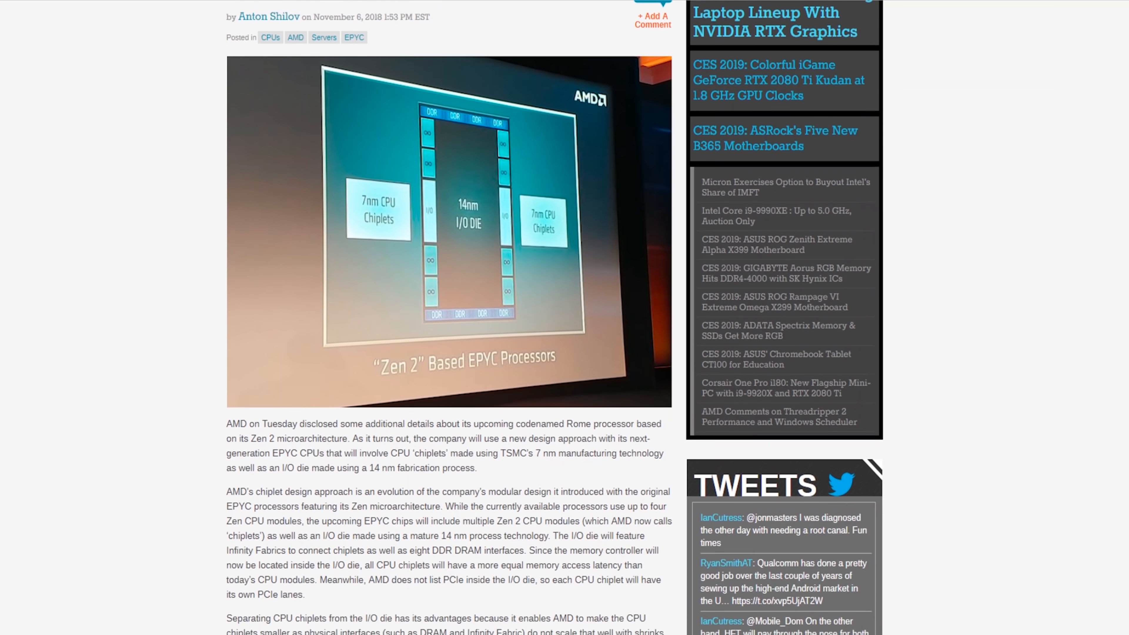
{"action": "scroll", "scroll_direction": "down", "scroll_amount": 3}
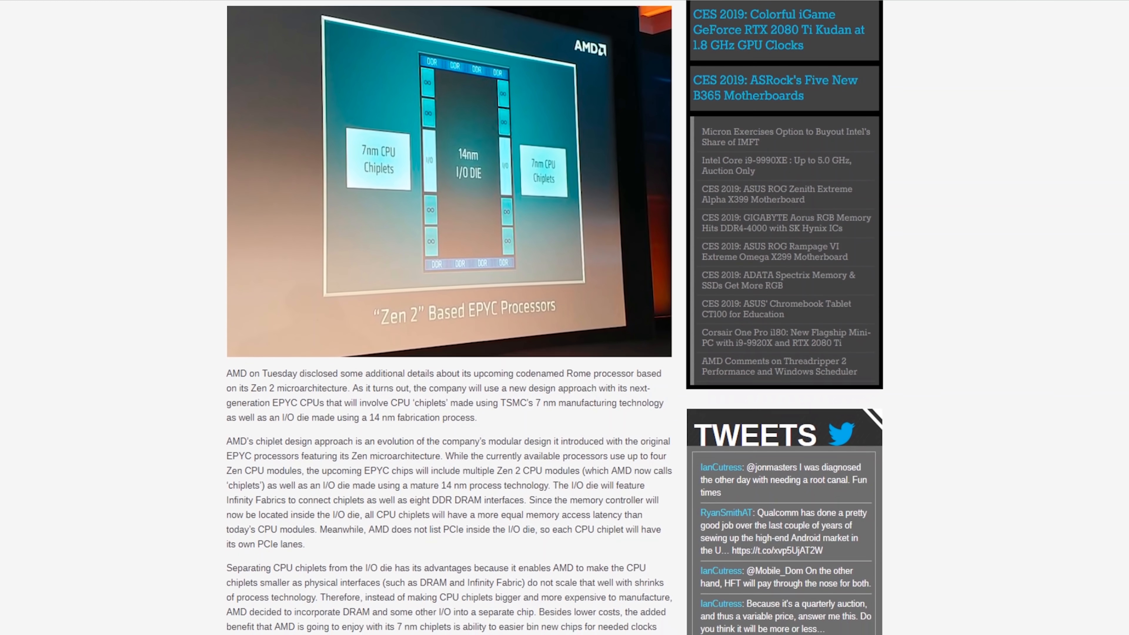